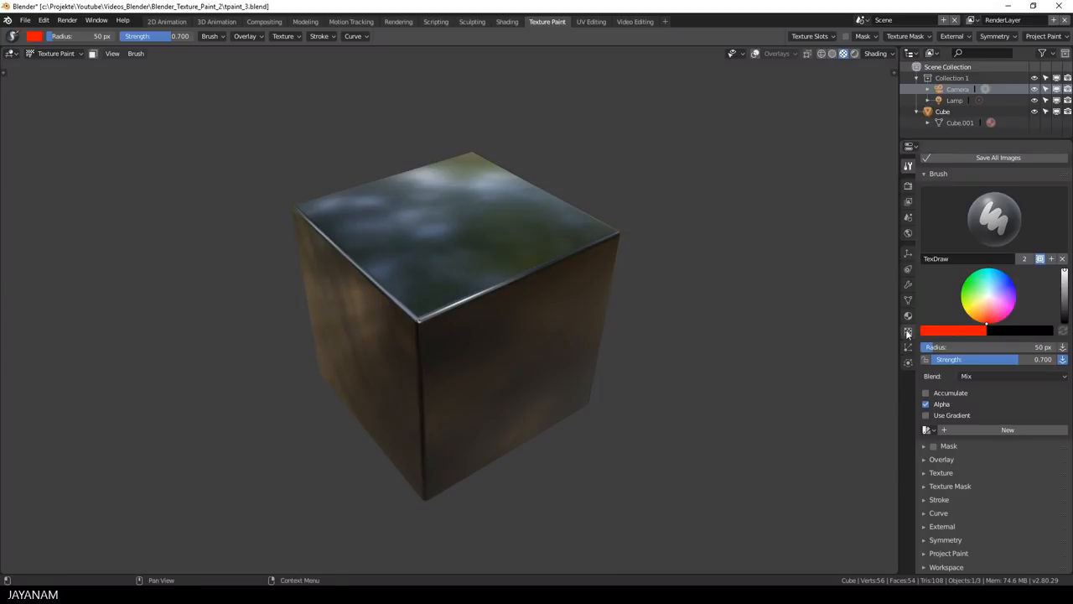
- Add a new brush texture named 'Stencil' and open the image file browser
{"action": "left_click", "coordinate": [908, 332]}
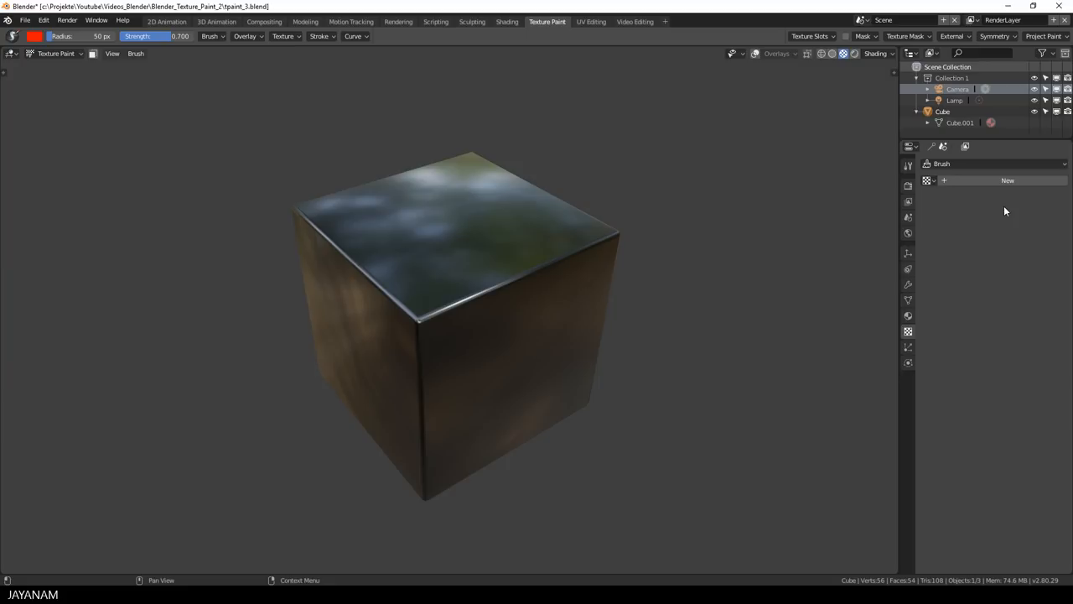
{"action": "left_click", "coordinate": [1004, 180]}
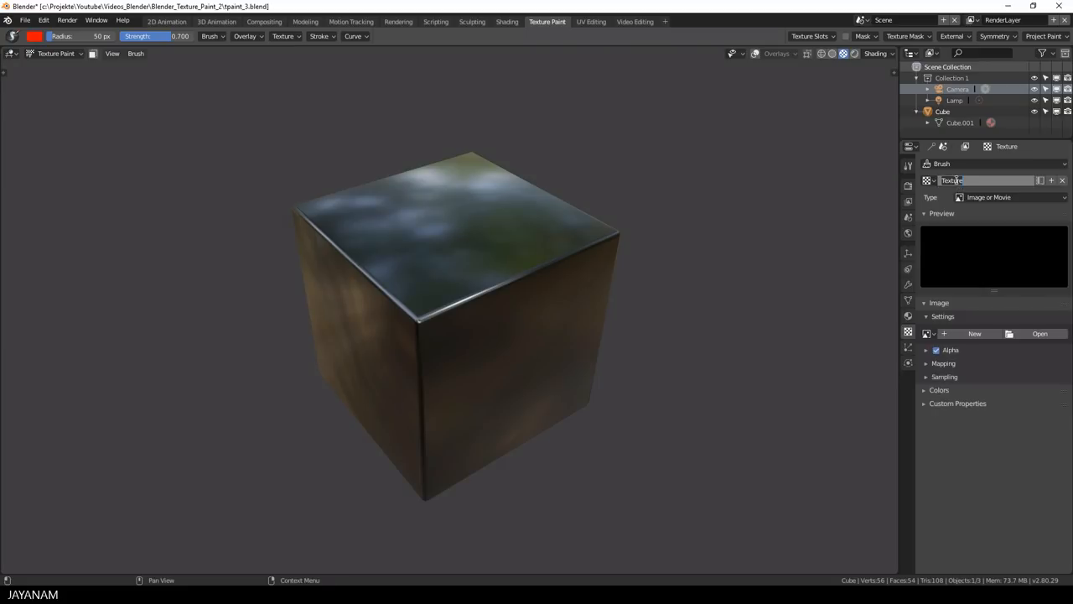
{"action": "type", "text": "Stencil"}
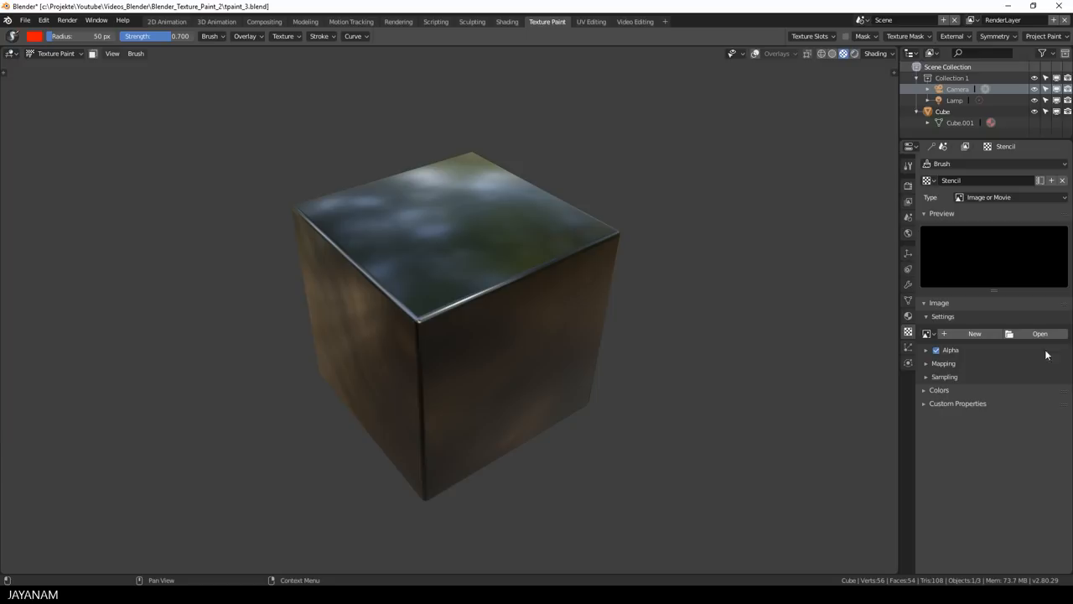
{"action": "left_click", "coordinate": [1037, 332]}
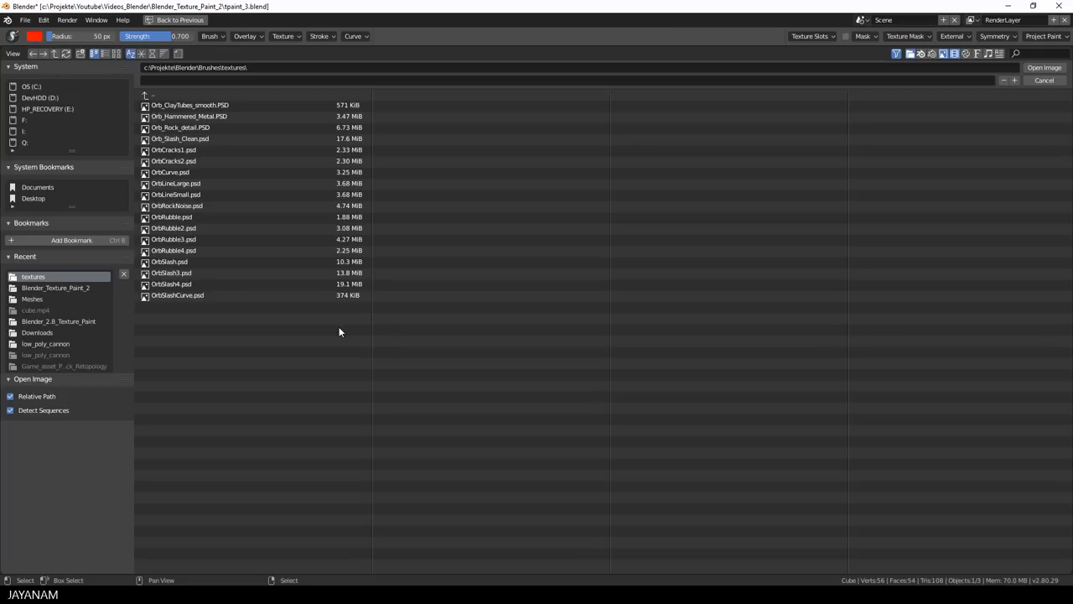
- Load Orb_Hammered_Metal.PSD as the Stencil texture's image
{"action": "left_click", "coordinate": [205, 115]}
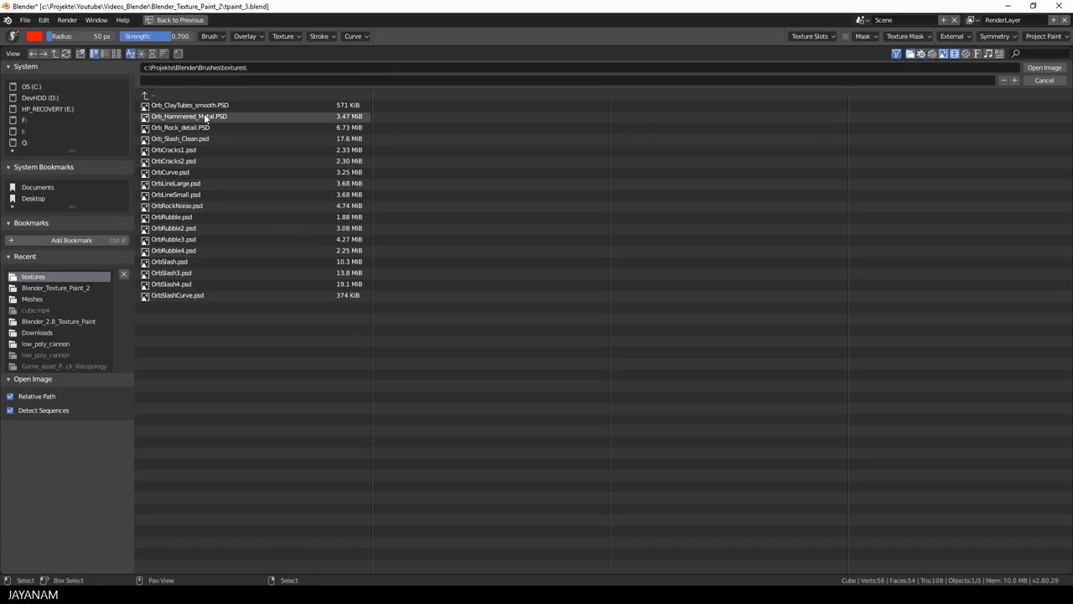
{"action": "left_click", "coordinate": [193, 116]}
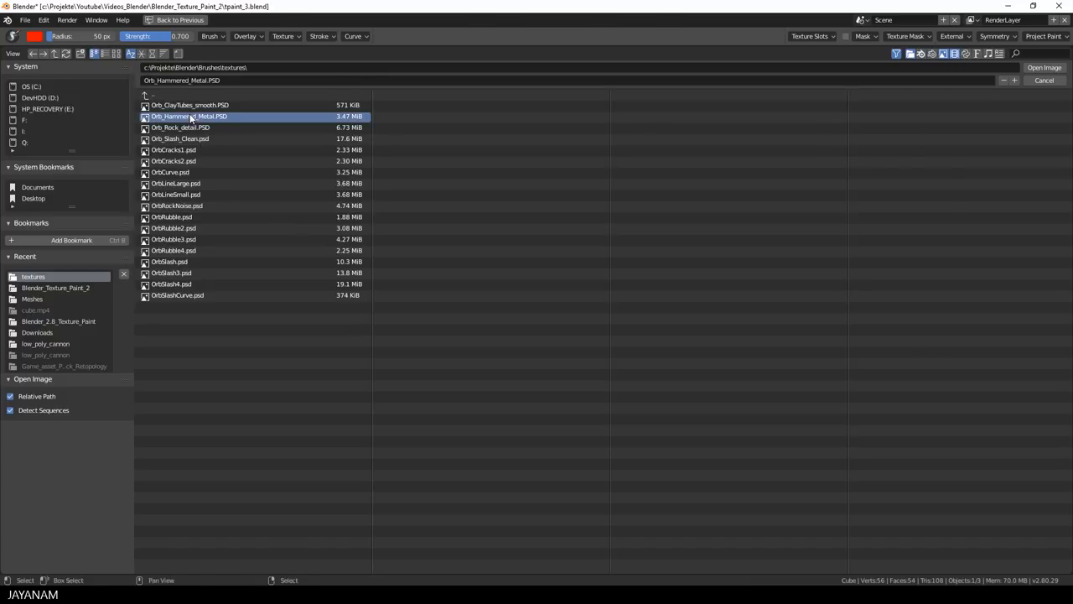
{"action": "left_click", "coordinate": [1045, 67]}
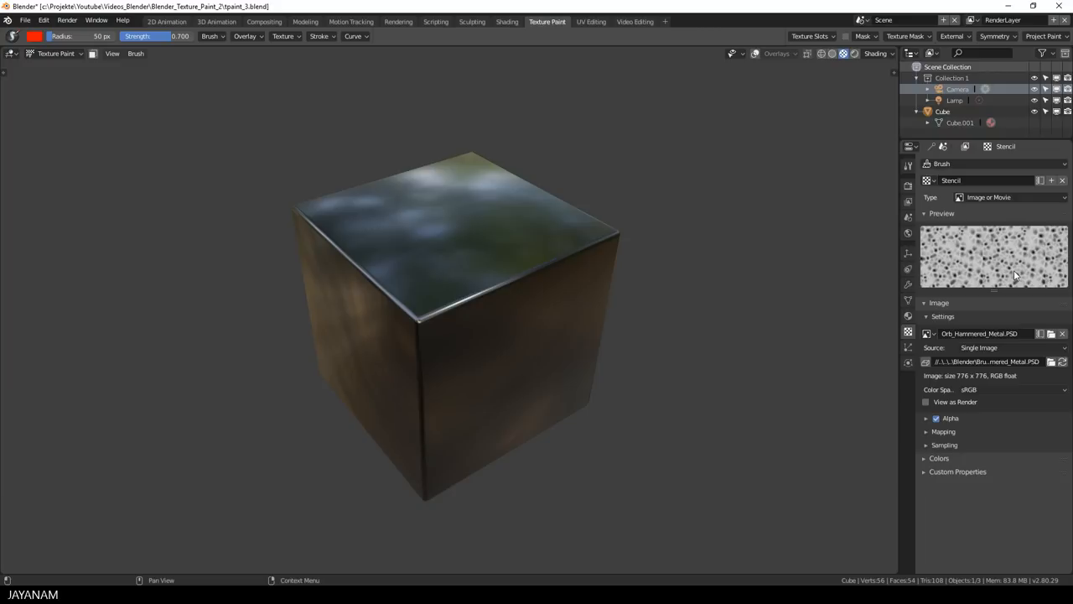
- Return to the brush settings and expand the Texture panel showing the Stencil texture
{"action": "left_click", "coordinate": [908, 165]}
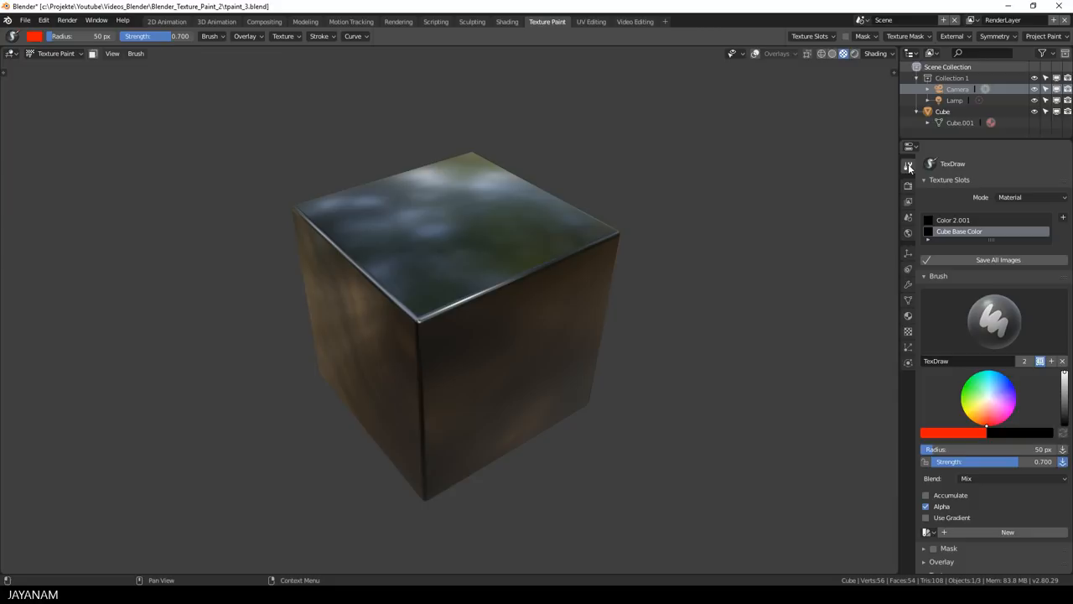
{"action": "mouse_move", "coordinate": [991, 383]}
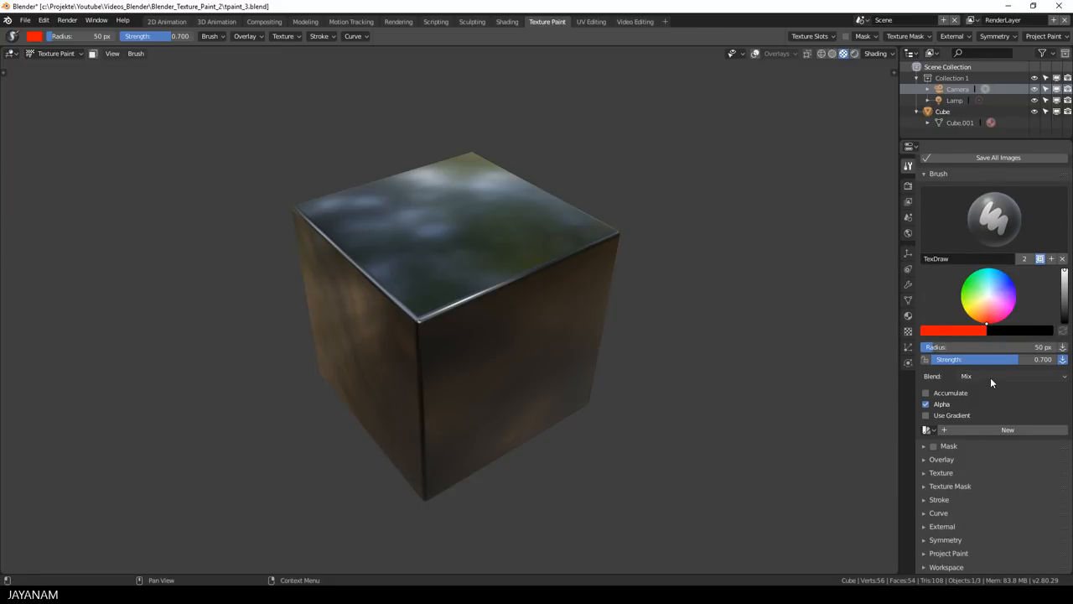
{"action": "left_click", "coordinate": [924, 473]}
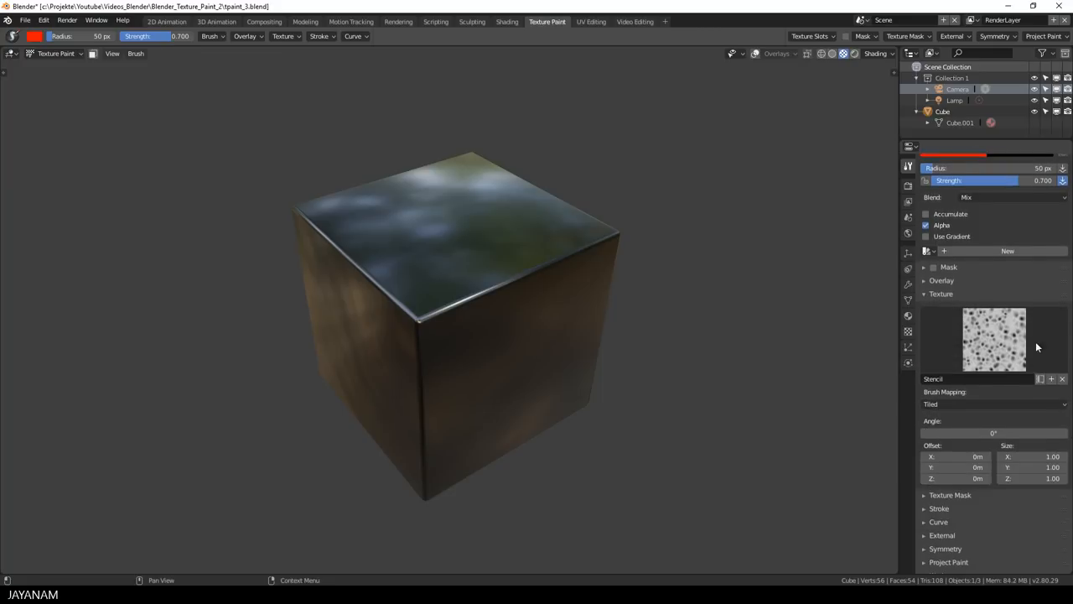
{"action": "mouse_move", "coordinate": [1014, 346]}
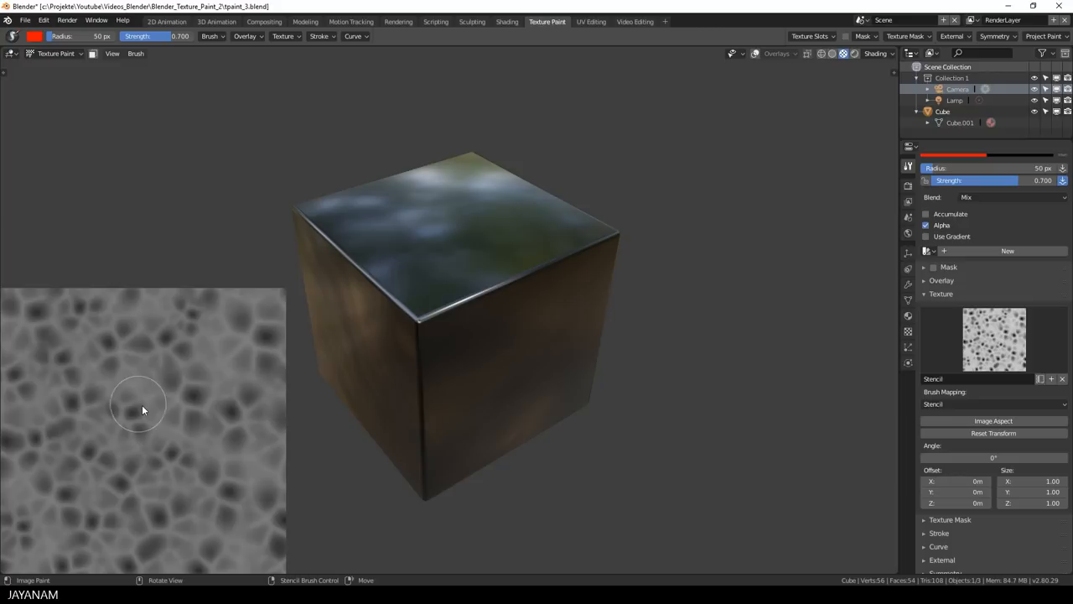
{"action": "mouse_move", "coordinate": [150, 411]}
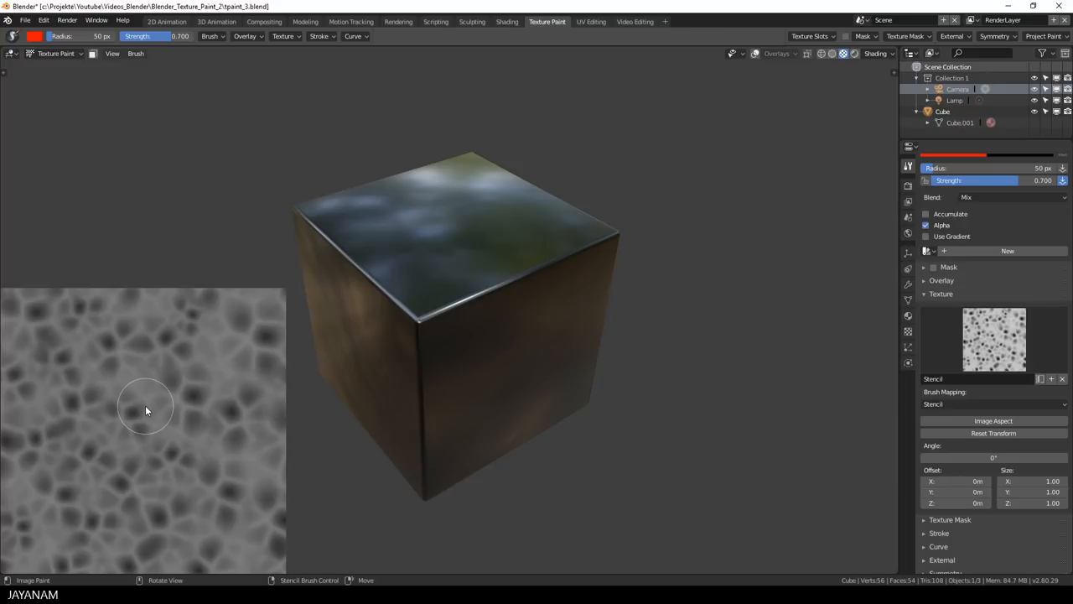
{"action": "mouse_move", "coordinate": [148, 416]}
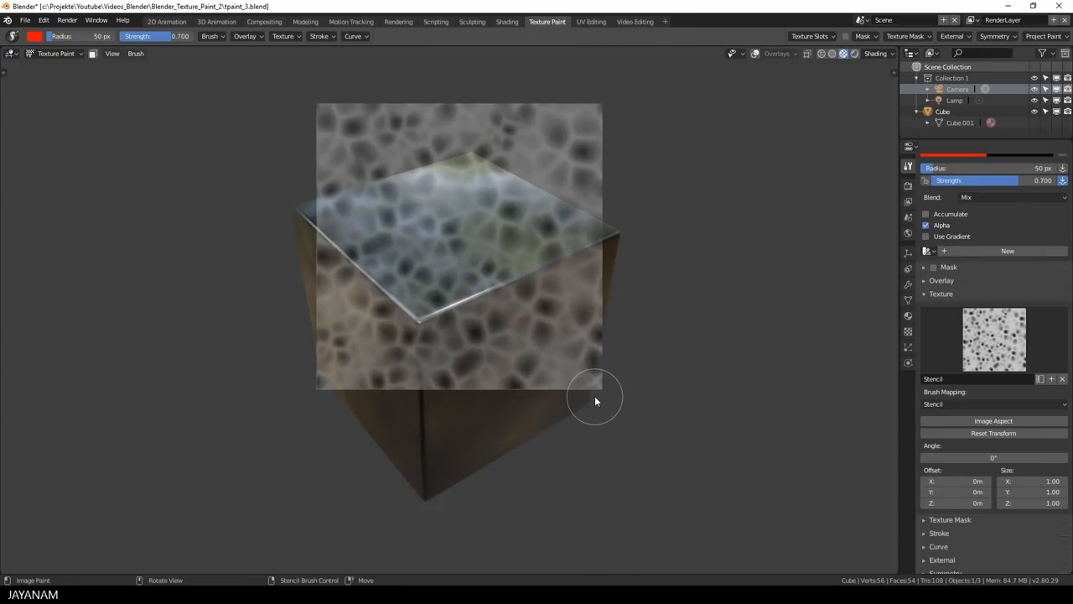
{"action": "mouse_move", "coordinate": [558, 316]}
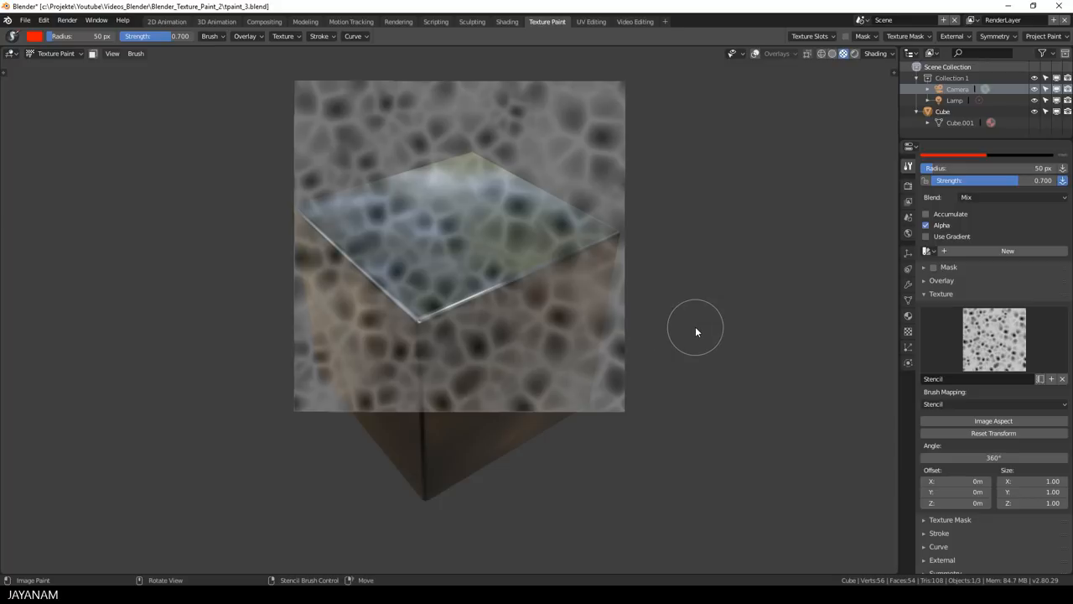
{"action": "mouse_move", "coordinate": [683, 312]}
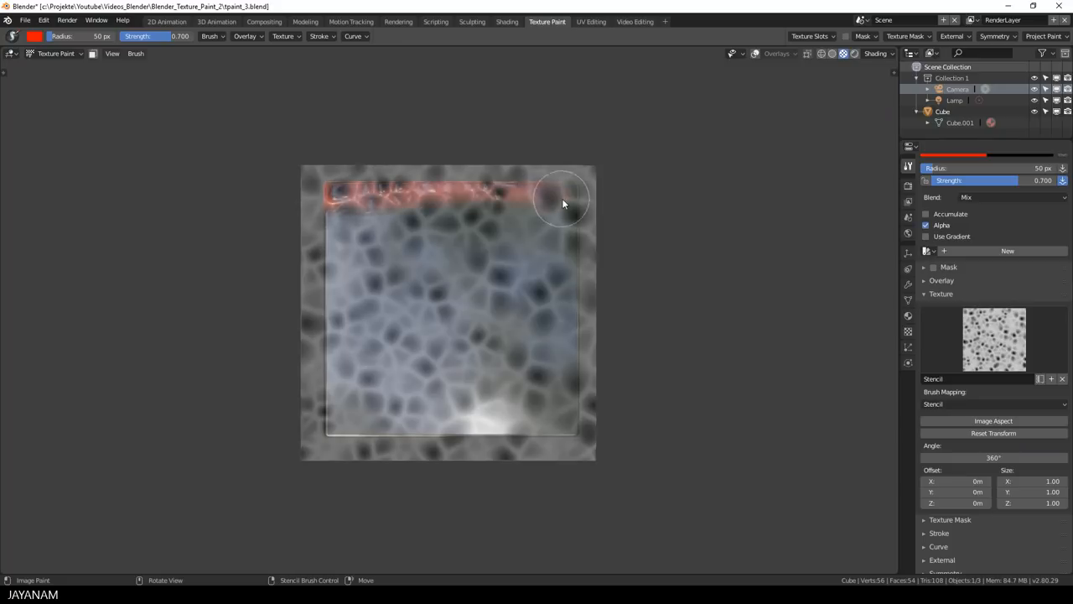
- Paint red hammered bumps over the top face in five stencil strokes
{"action": "left_click_drag", "start_coordinate": [561, 201], "coordinate": [411, 276]}
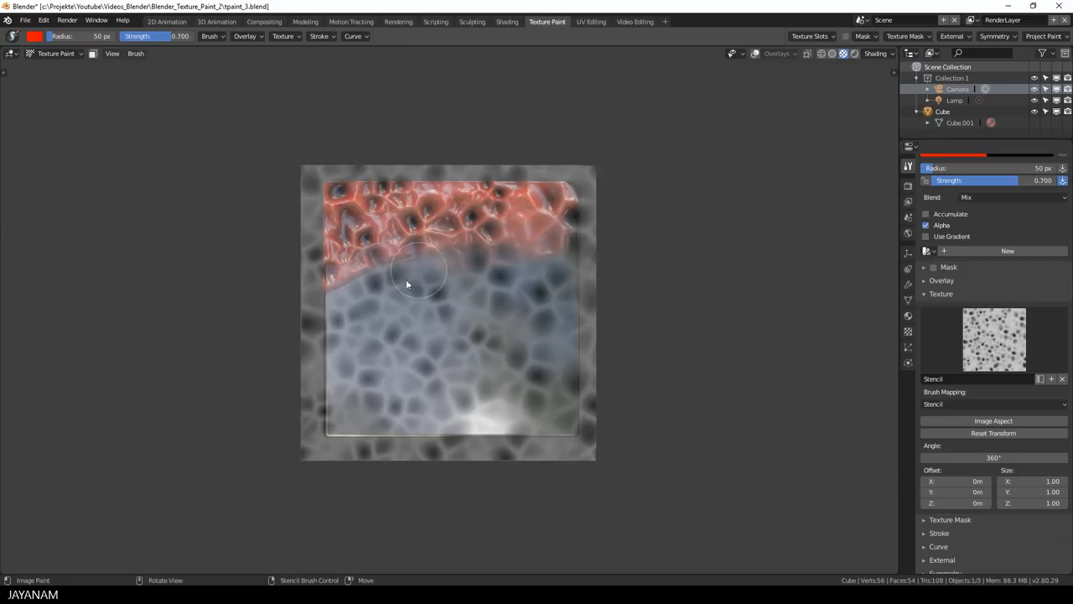
{"action": "left_click_drag", "start_coordinate": [406, 283], "coordinate": [310, 324]}
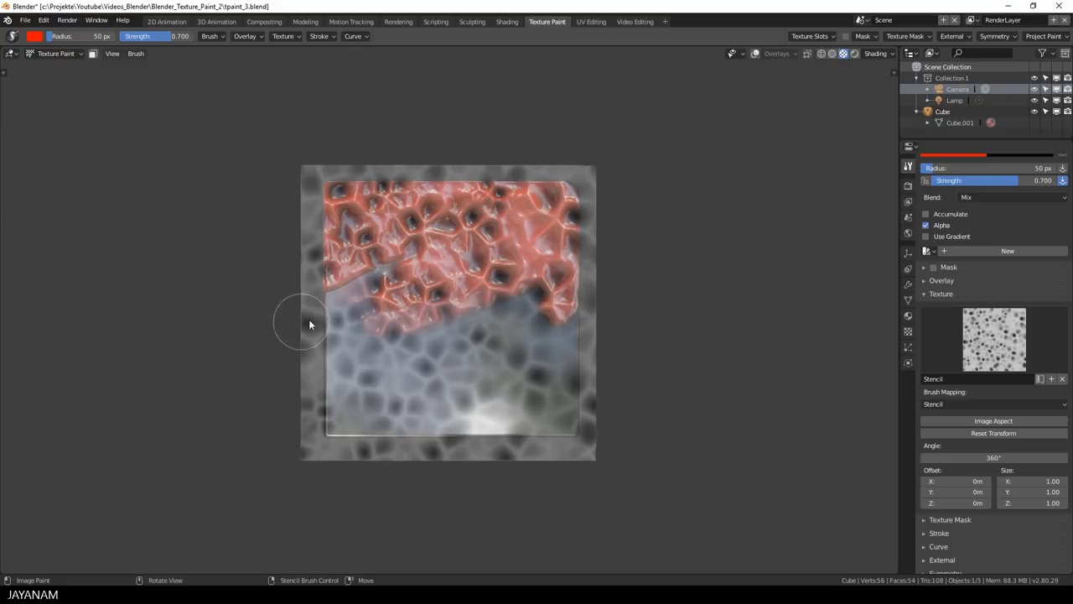
{"action": "left_click_drag", "start_coordinate": [310, 326], "coordinate": [576, 375]}
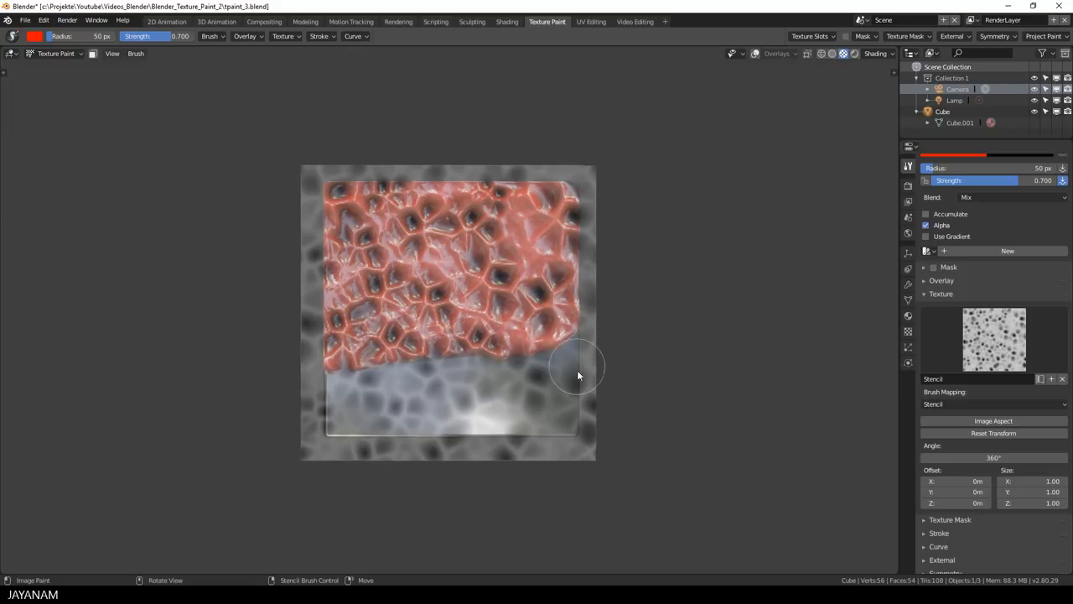
{"action": "left_click_drag", "start_coordinate": [576, 376], "coordinate": [463, 433]}
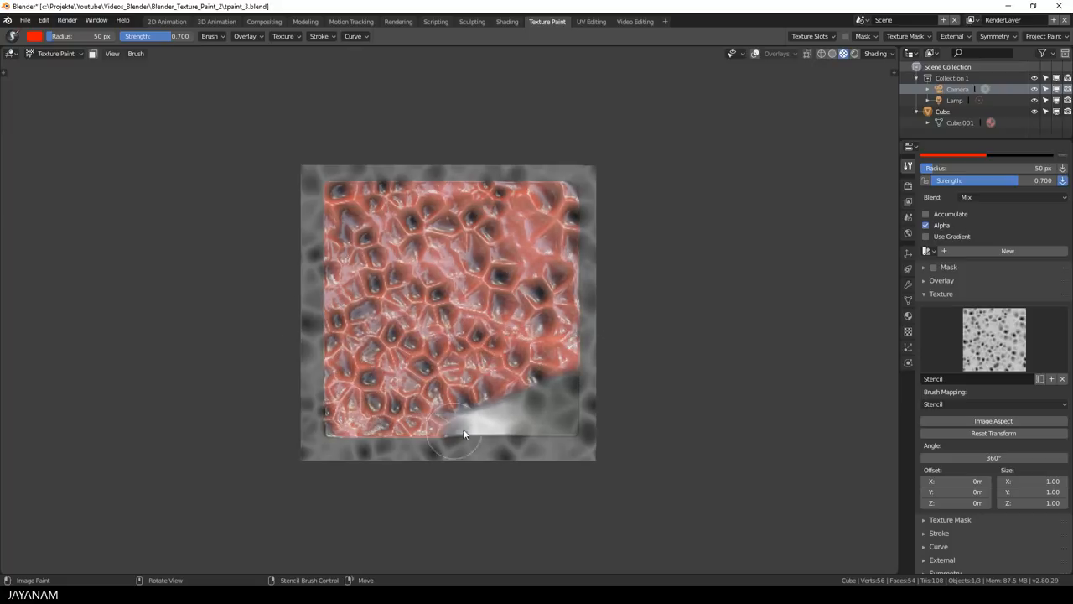
{"action": "left_click_drag", "start_coordinate": [465, 434], "coordinate": [333, 423]}
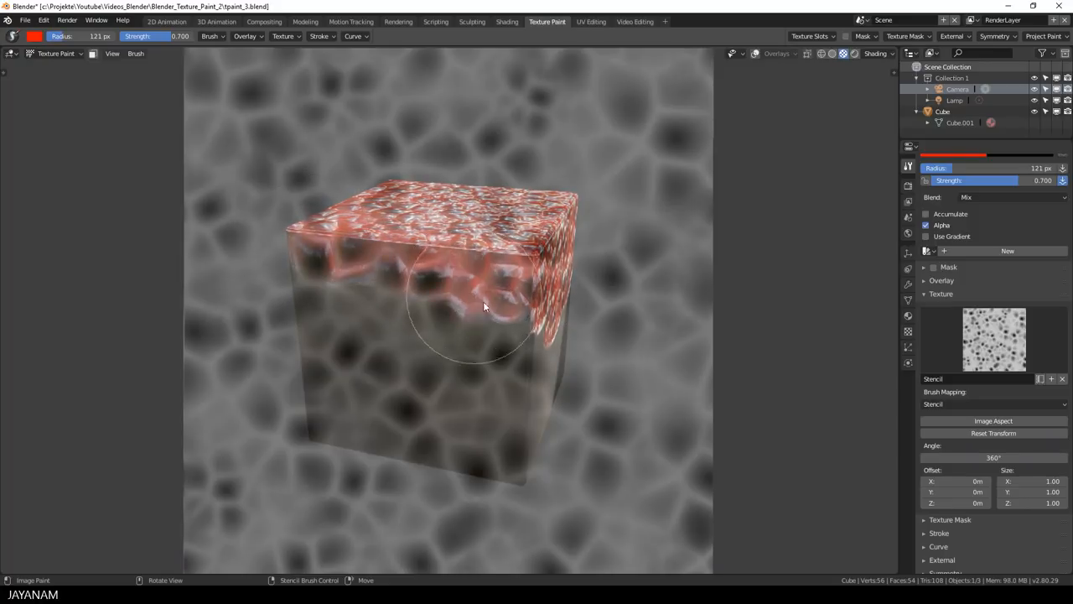
- Paint red hammered pattern across the cube's upper front area through the stencil
{"action": "left_click_drag", "start_coordinate": [481, 306], "coordinate": [414, 327]}
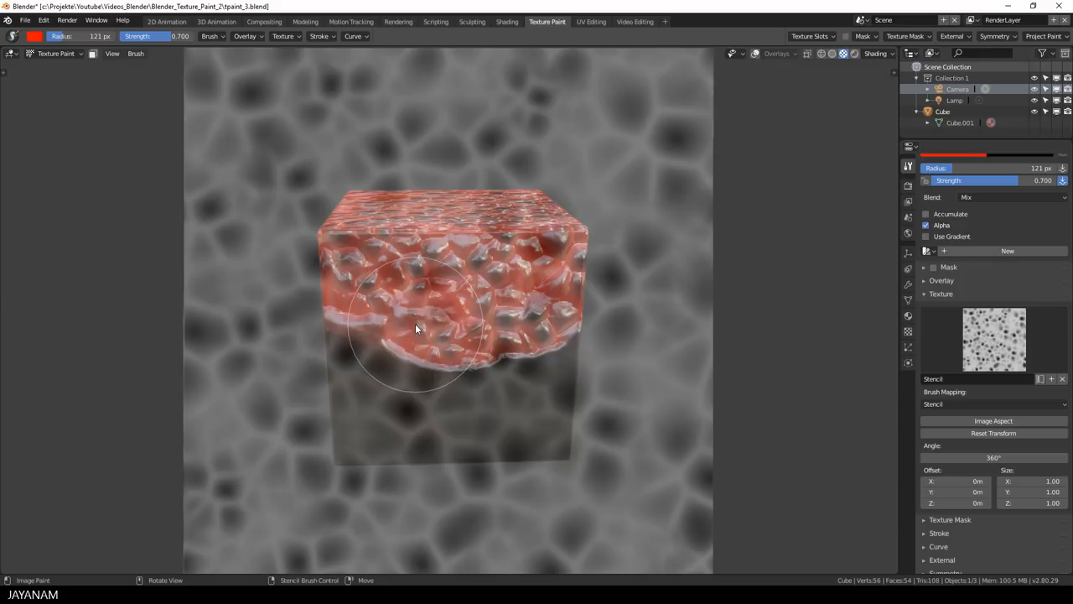
{"action": "left_click_drag", "start_coordinate": [415, 327], "coordinate": [373, 362]}
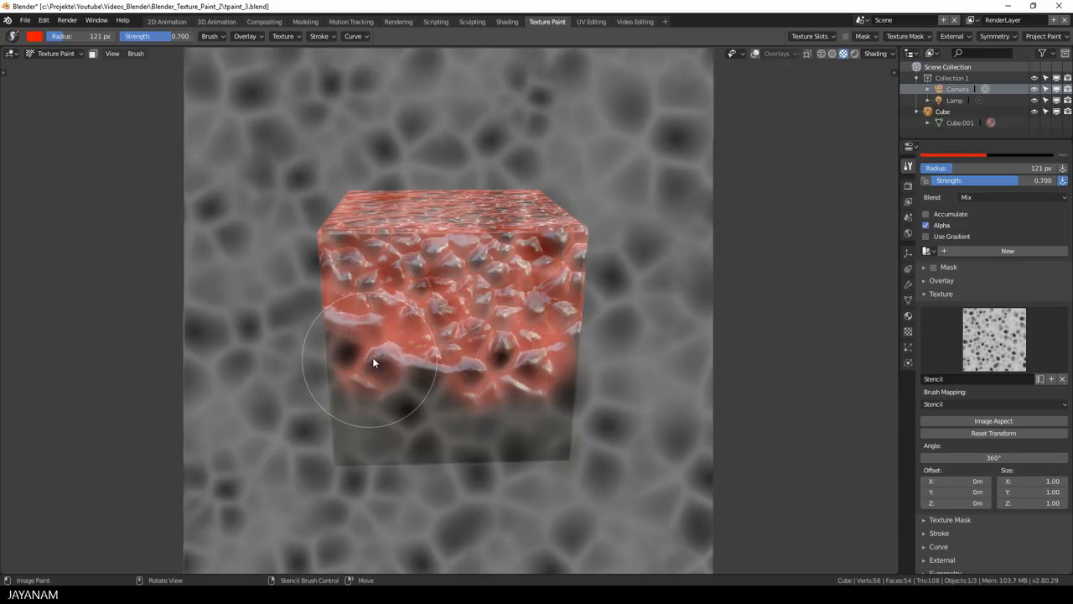
{"action": "left_click_drag", "start_coordinate": [373, 363], "coordinate": [587, 279]}
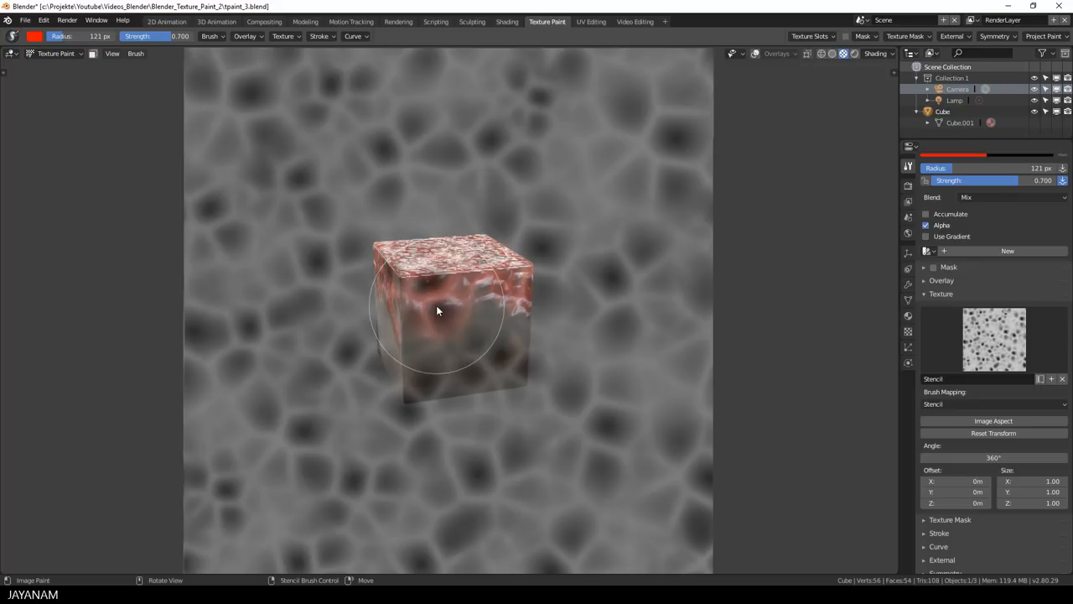
{"action": "left_click_drag", "start_coordinate": [436, 310], "coordinate": [505, 316]}
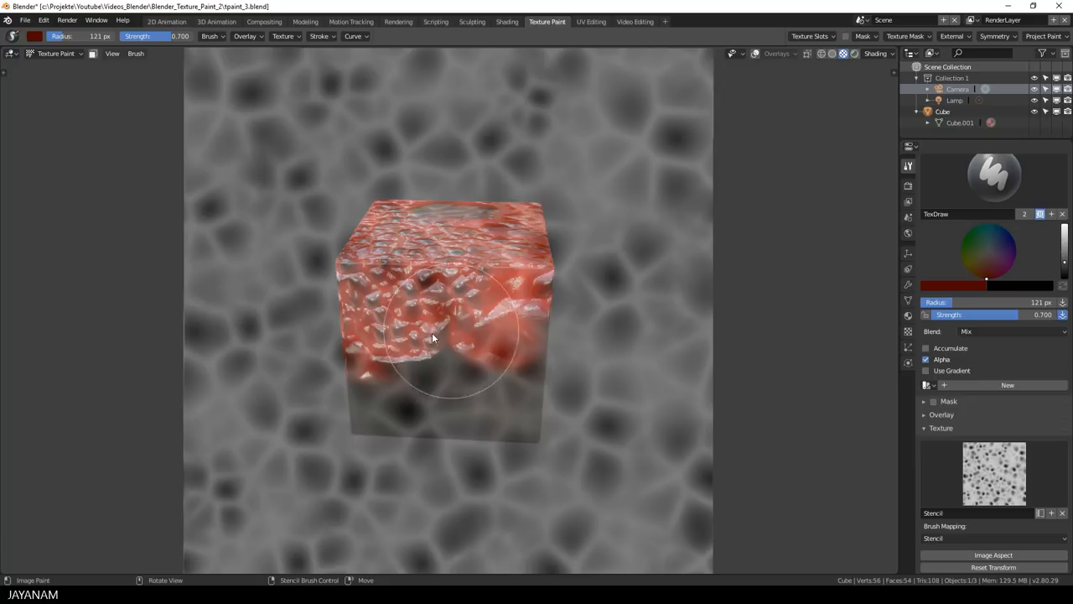
- Paint dark red hammered pattern across the cube's front face
{"action": "left_click_drag", "start_coordinate": [431, 336], "coordinate": [570, 341]}
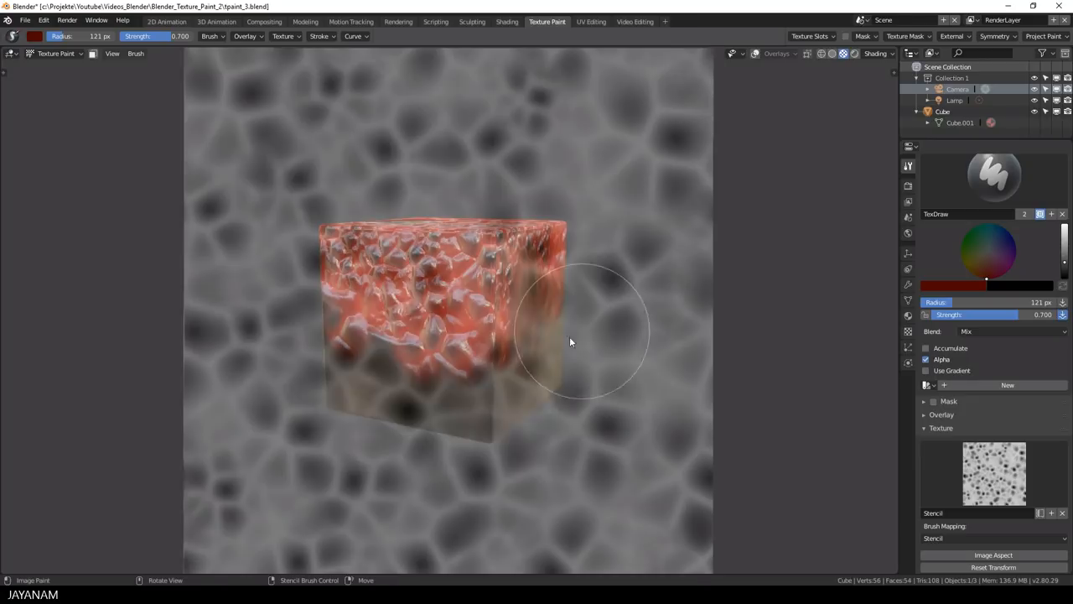
{"action": "left_click_drag", "start_coordinate": [570, 341], "coordinate": [457, 373]}
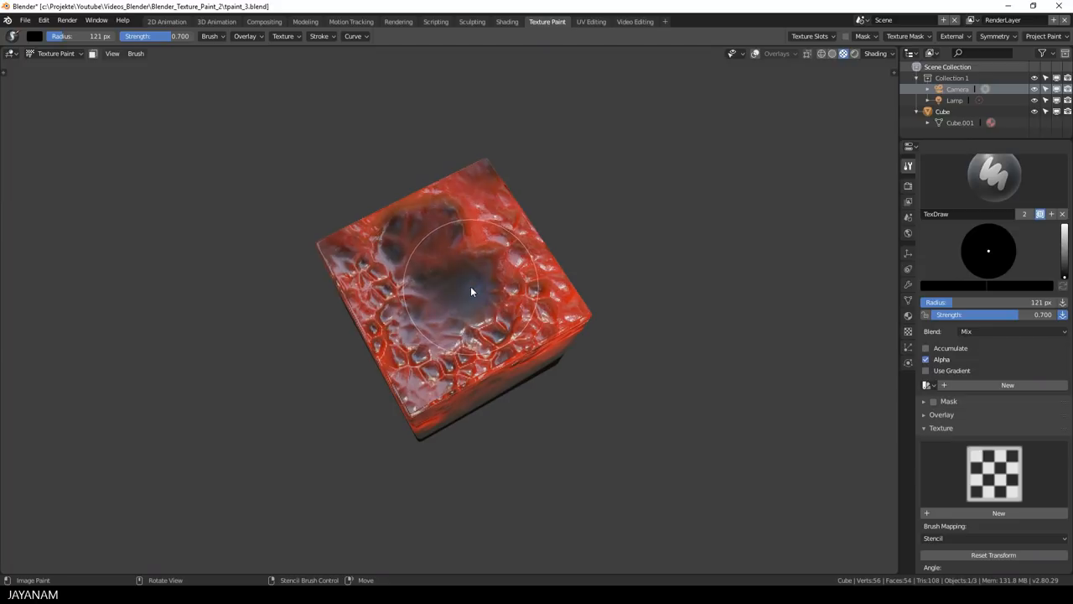
- Paint black shading over the red face, then orbit to inspect it
{"action": "left_click_drag", "start_coordinate": [472, 292], "coordinate": [478, 247]}
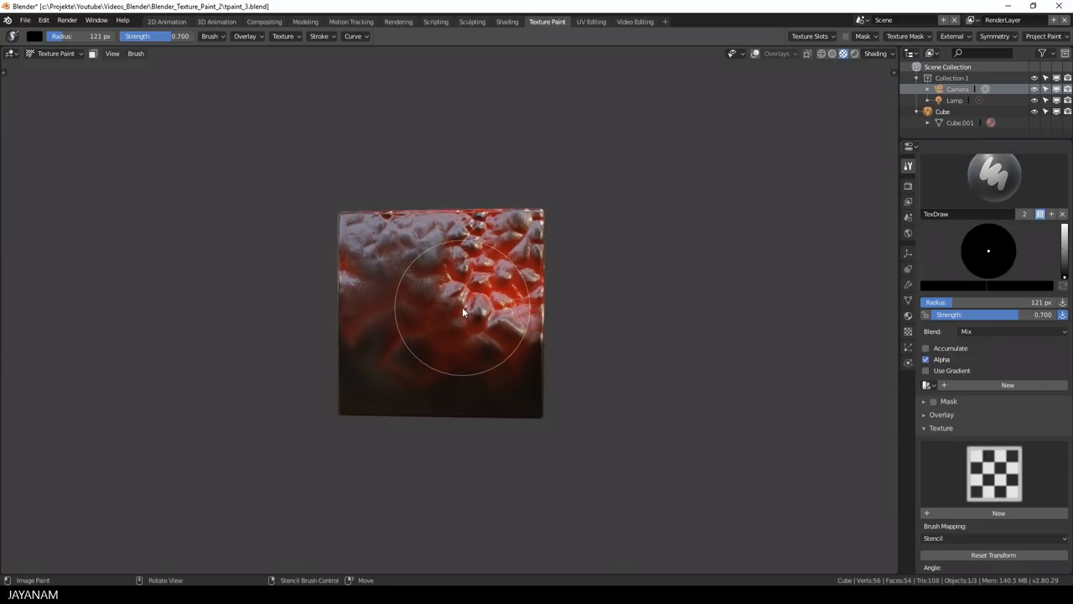
{"action": "left_click_drag", "start_coordinate": [461, 315], "coordinate": [466, 312]}
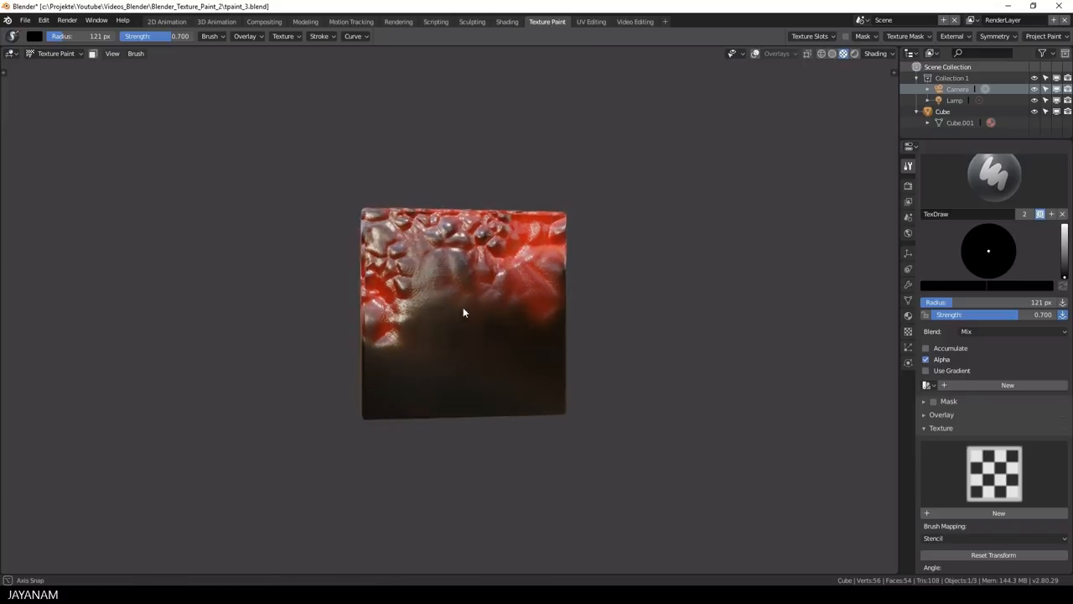
{"action": "left_click_drag", "start_coordinate": [464, 313], "coordinate": [436, 319]}
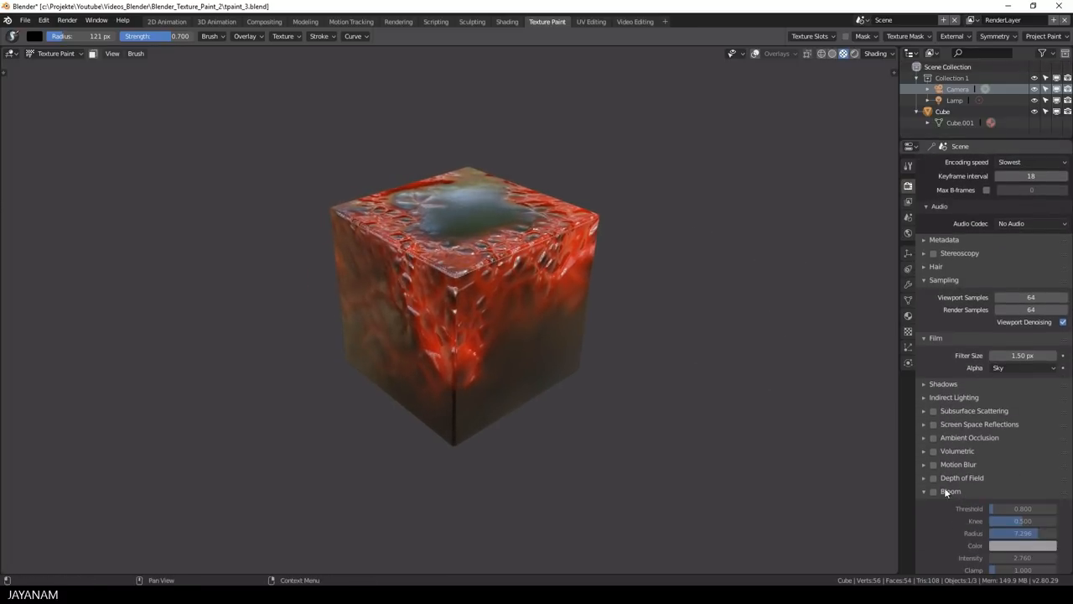
- Enable Bloom in the render properties
{"action": "left_click", "coordinate": [932, 490]}
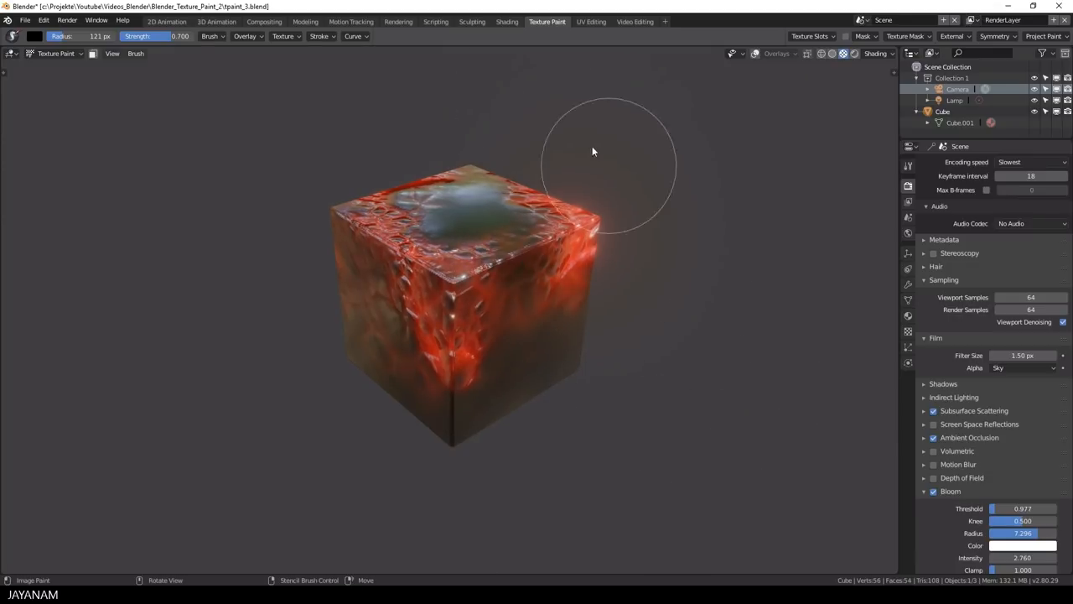
{"action": "mouse_move", "coordinate": [715, 281]}
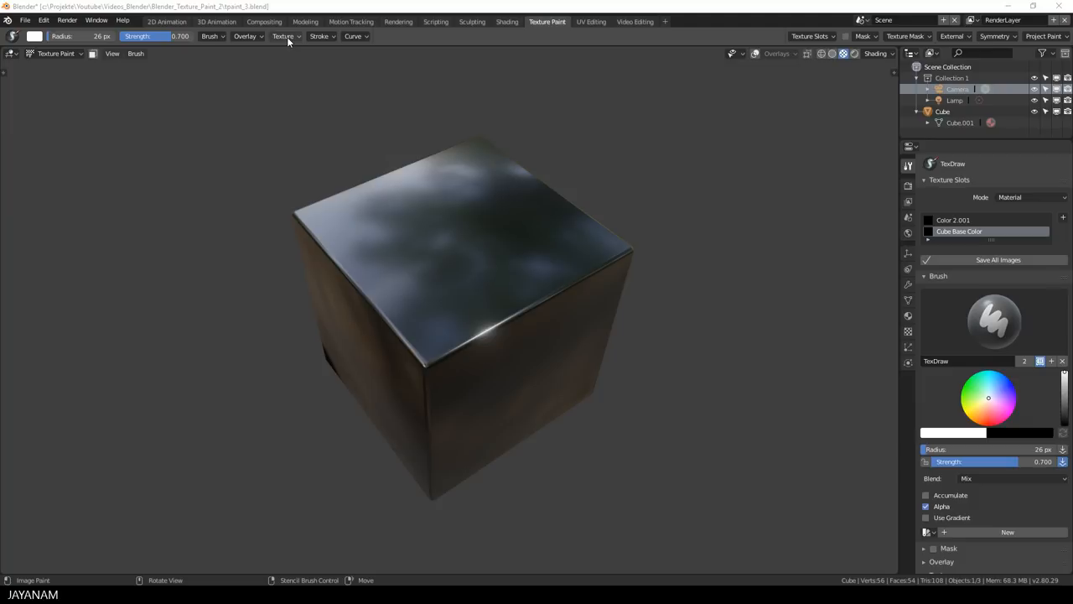
- Move the stencil overlay onto the top face and paint a white hammered patch
{"action": "left_click", "coordinate": [283, 36]}
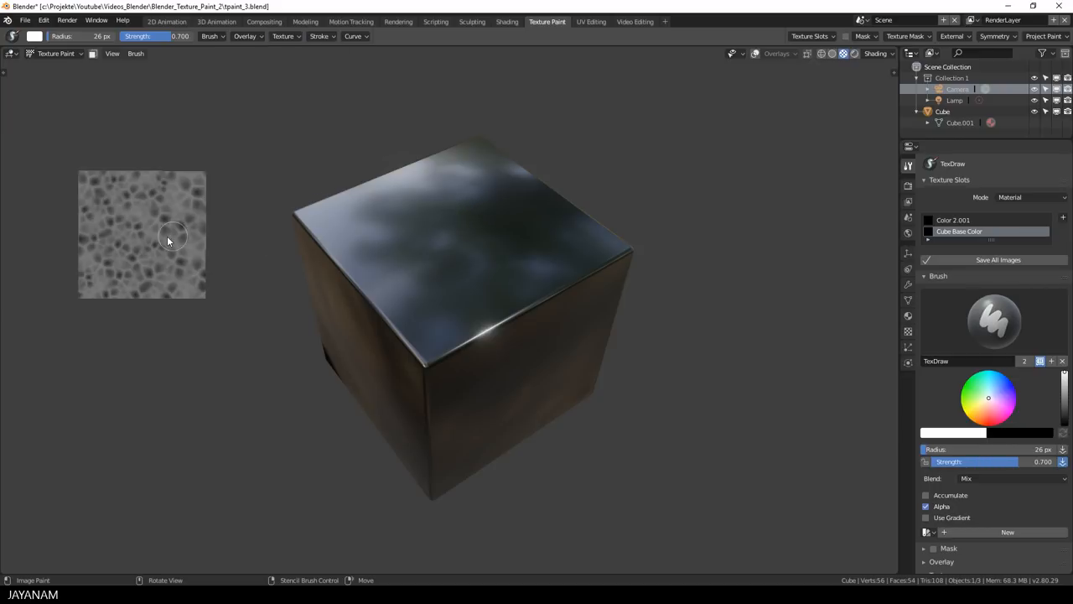
{"action": "left_click_drag", "start_coordinate": [167, 241], "coordinate": [468, 256]}
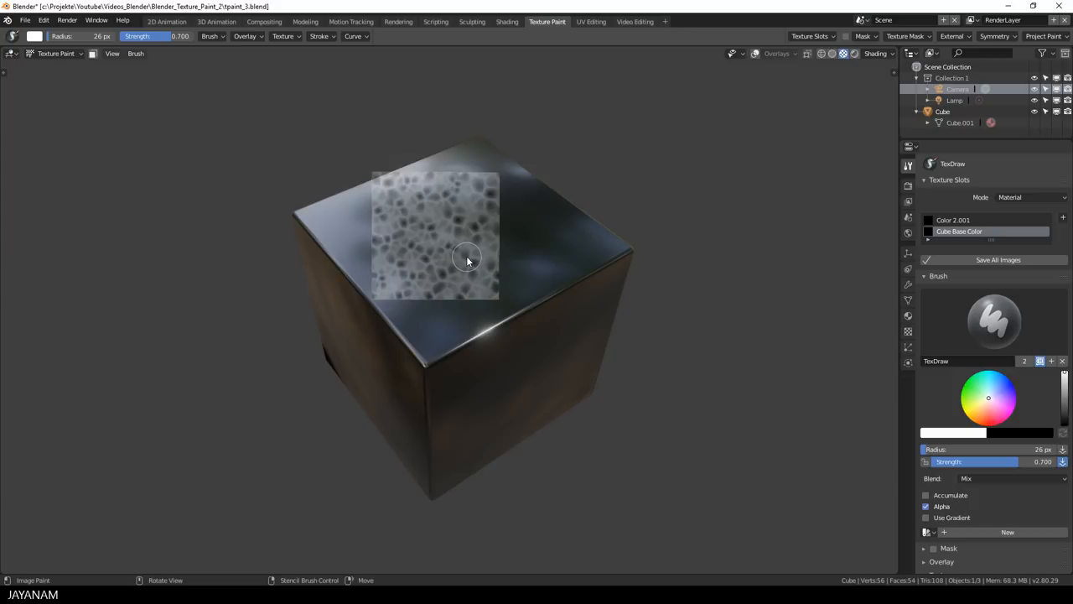
{"action": "mouse_move", "coordinate": [463, 257]}
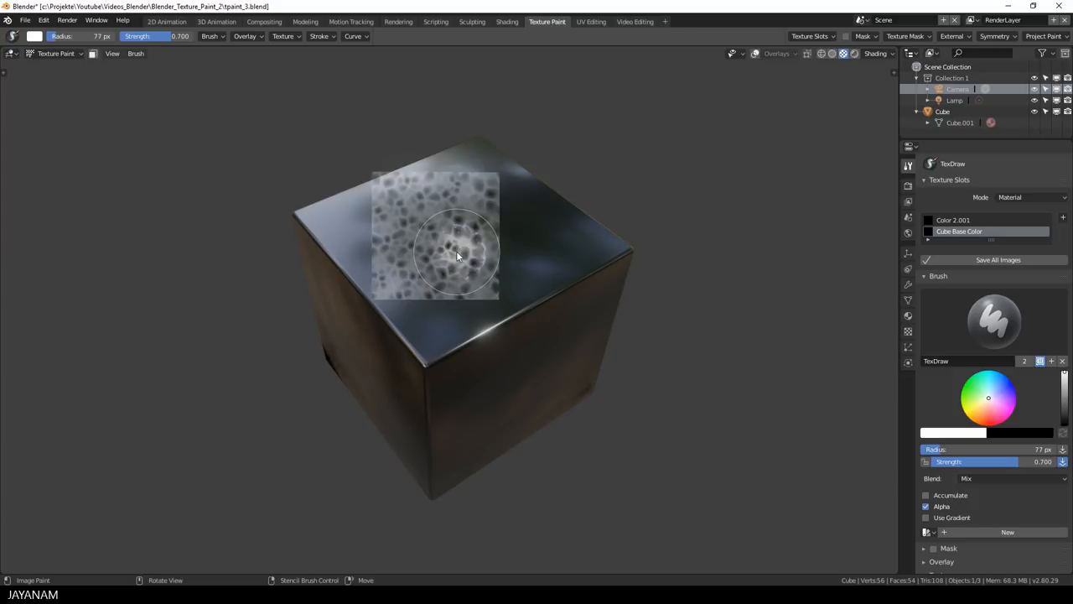
{"action": "left_click_drag", "start_coordinate": [457, 256], "coordinate": [644, 215]}
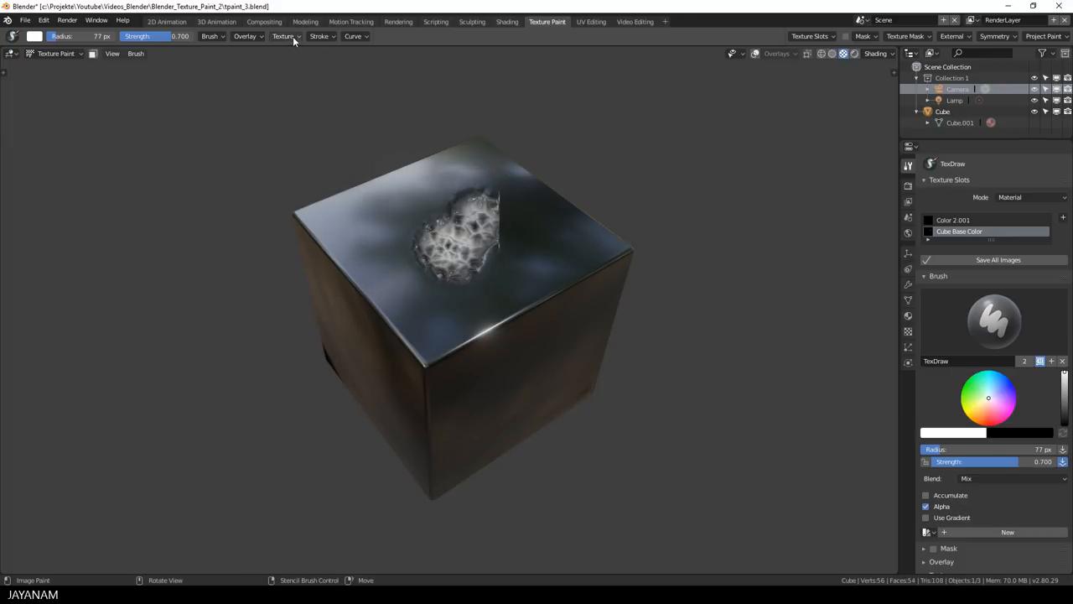
- Open the Texture Mask dropdown in the tool header to show its mapping options
{"action": "left_click", "coordinate": [285, 36]}
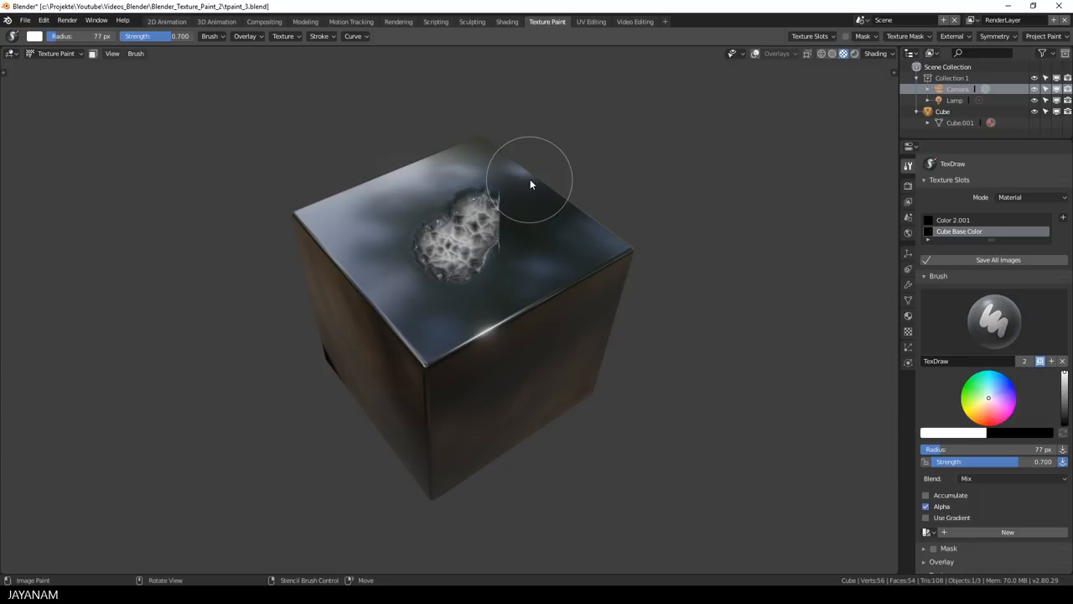
{"action": "left_click", "coordinate": [902, 35]}
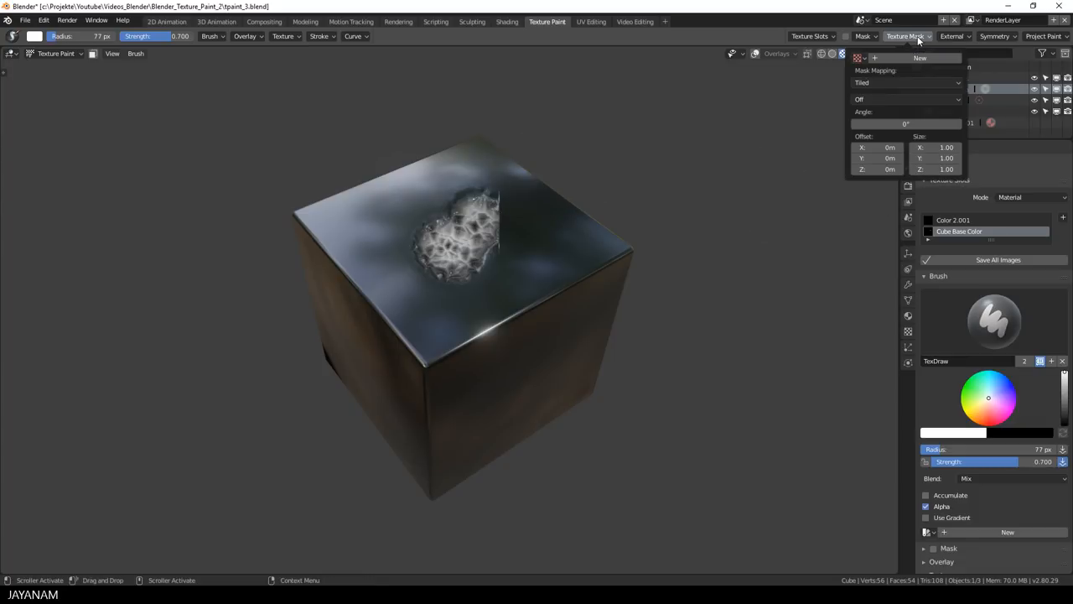
{"action": "left_click", "coordinate": [855, 58]}
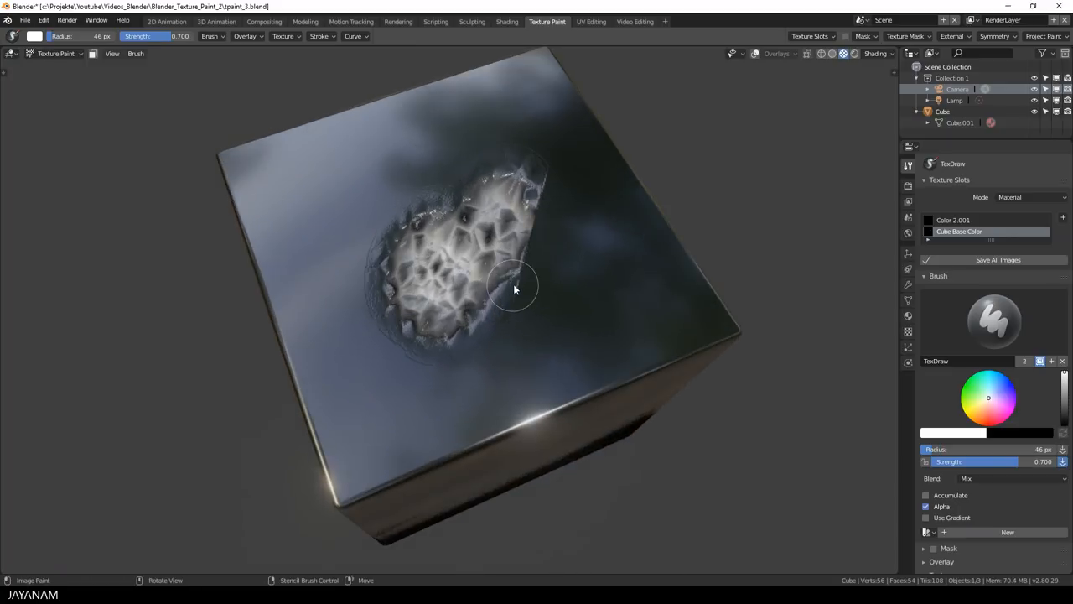
- Paint bubbly texture along the patch's right edge, beside it, and below it
{"action": "left_click_drag", "start_coordinate": [516, 289], "coordinate": [541, 202]}
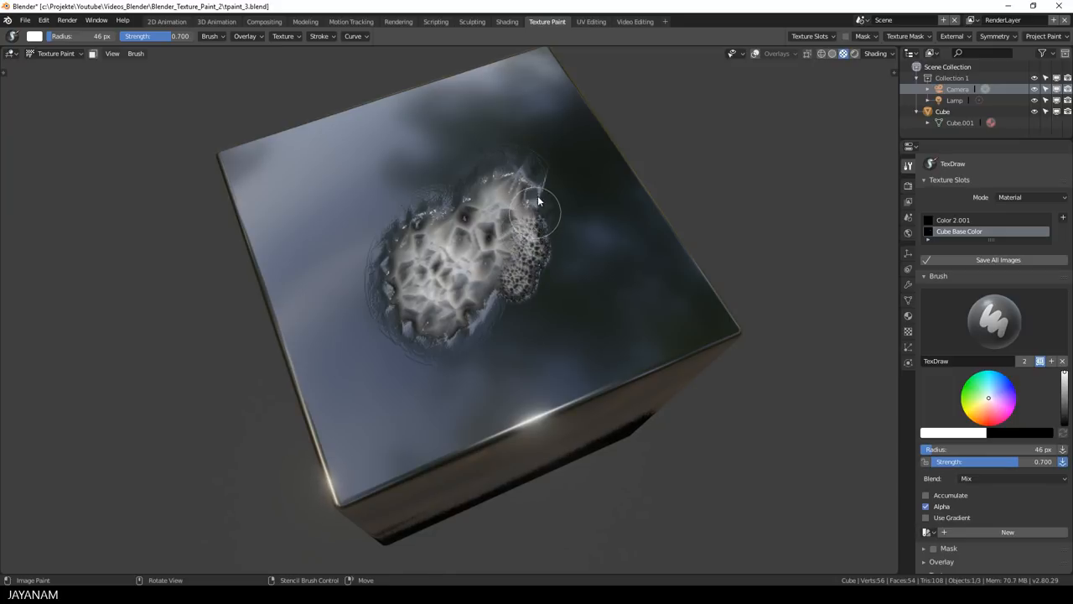
{"action": "left_click_drag", "start_coordinate": [539, 201], "coordinate": [496, 237]}
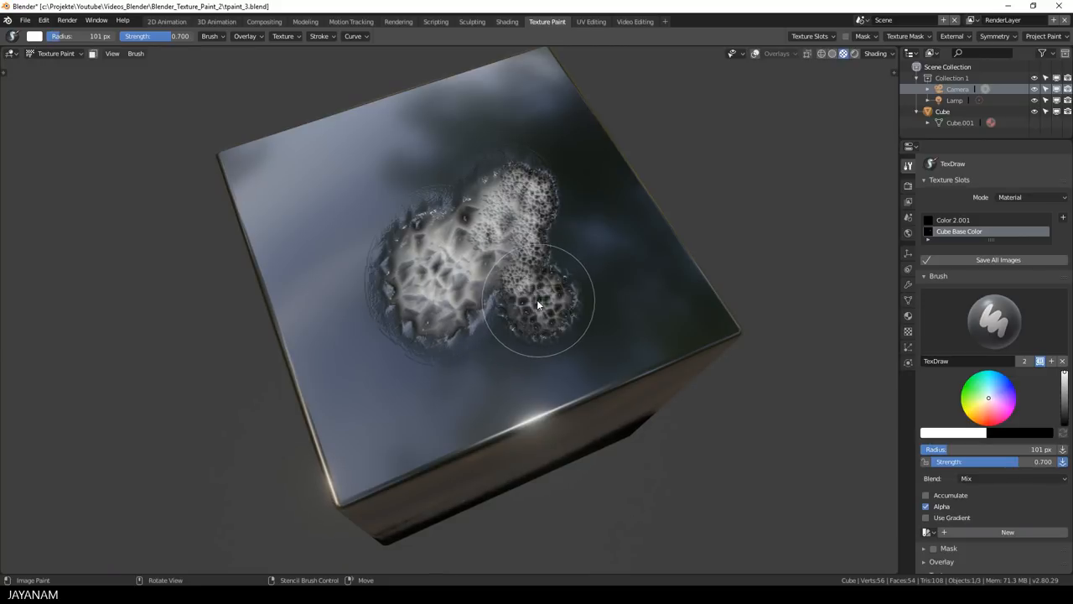
{"action": "left_click_drag", "start_coordinate": [536, 302], "coordinate": [442, 215]}
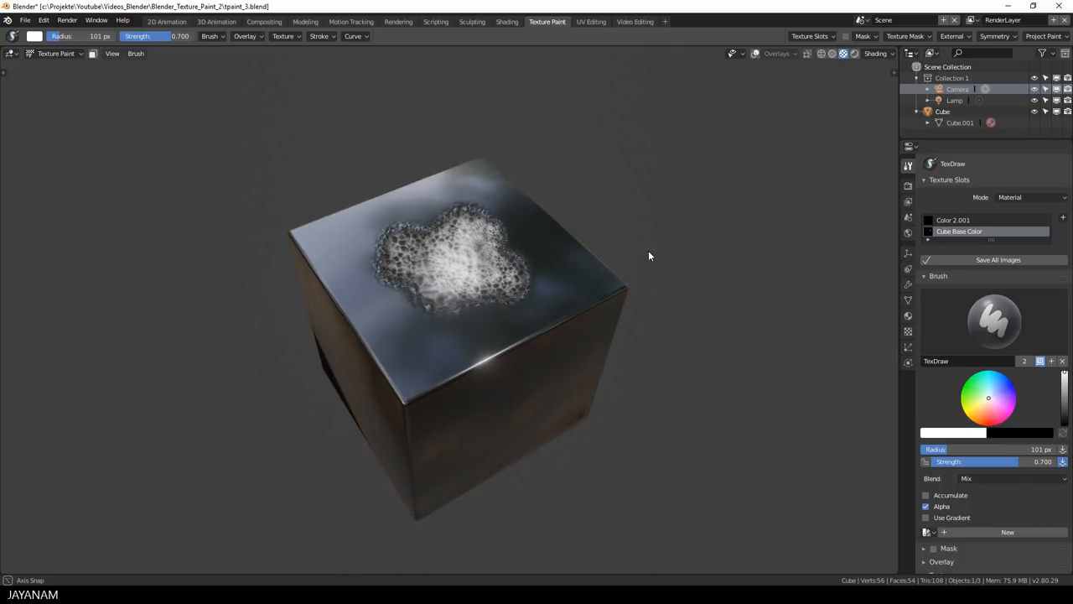
{"action": "mouse_move", "coordinate": [769, 293]}
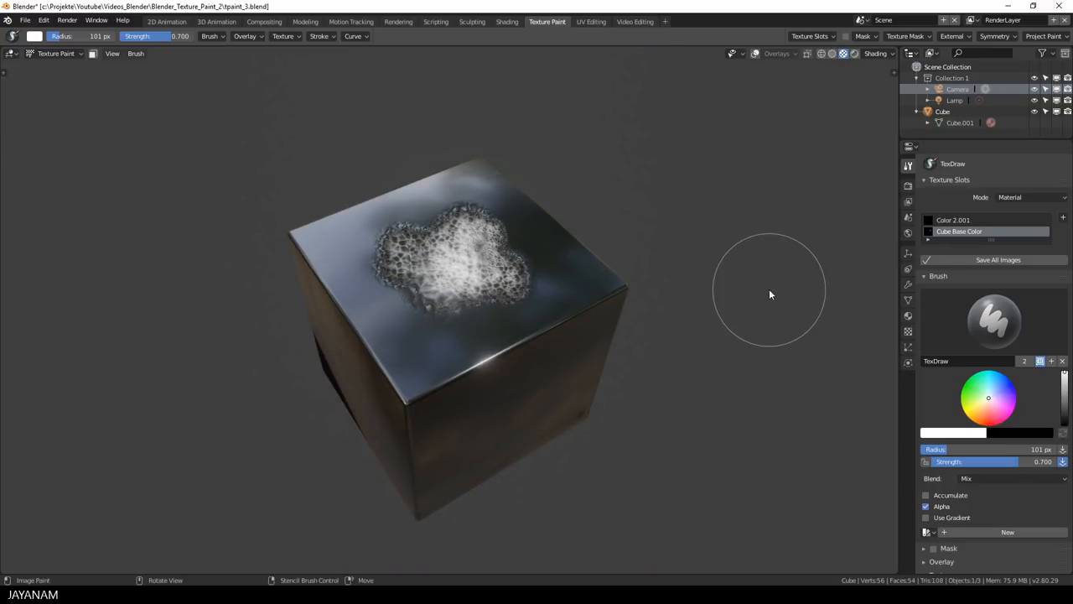